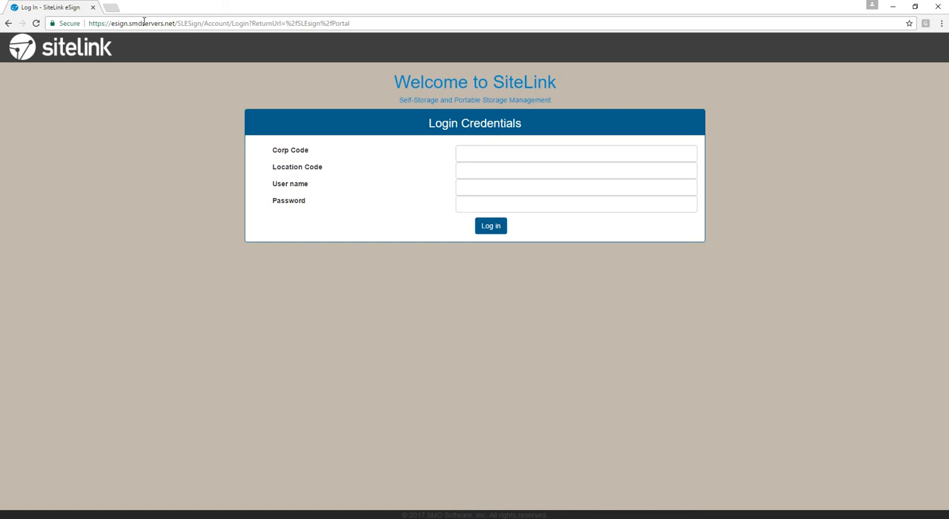
mouse_move(442, 6)
text(https://esignp)
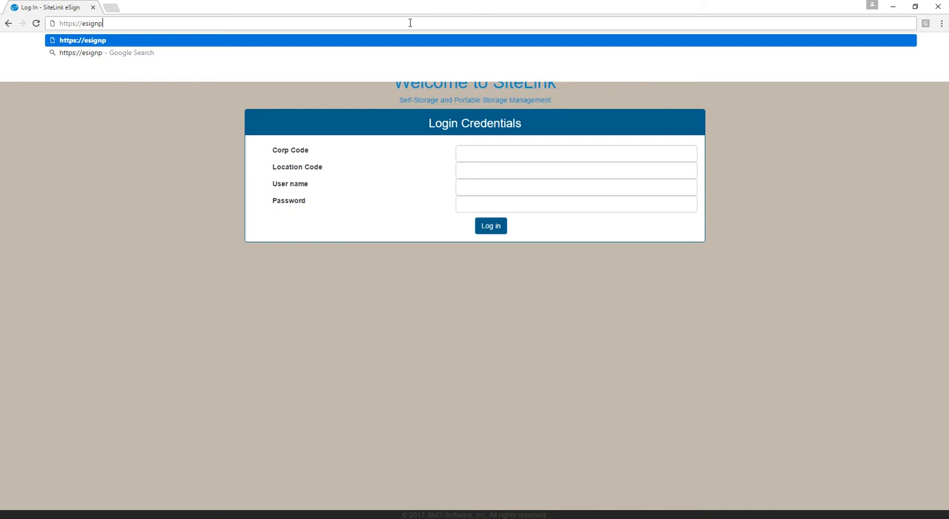
Step: Enter esignportal.sitelink.com in the browser address bar without loading it
text(ortal.sitelin)
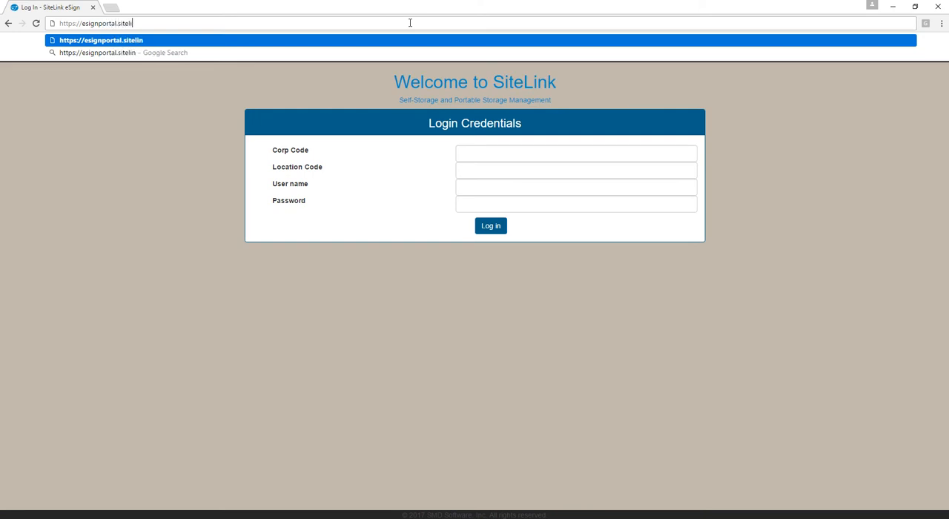
text(k.com)
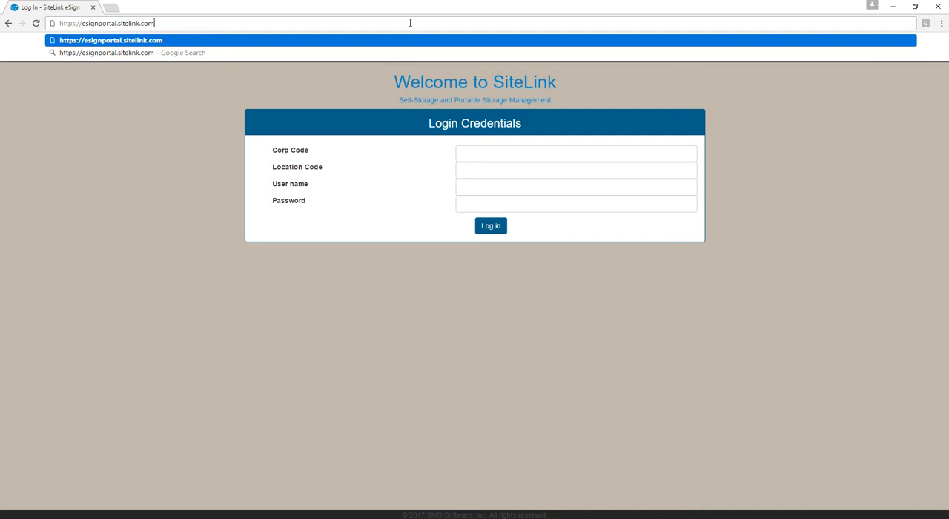
mouse_move(411, 26)
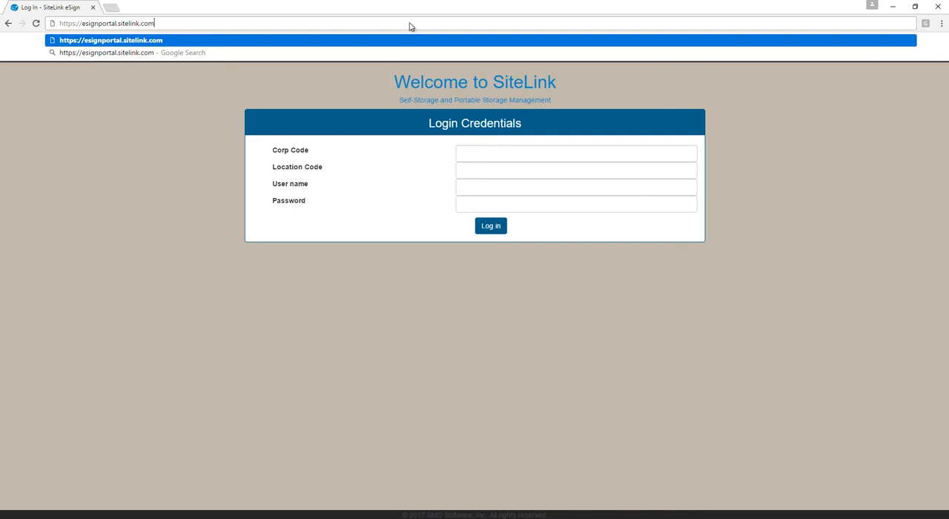
mouse_move(288, 38)
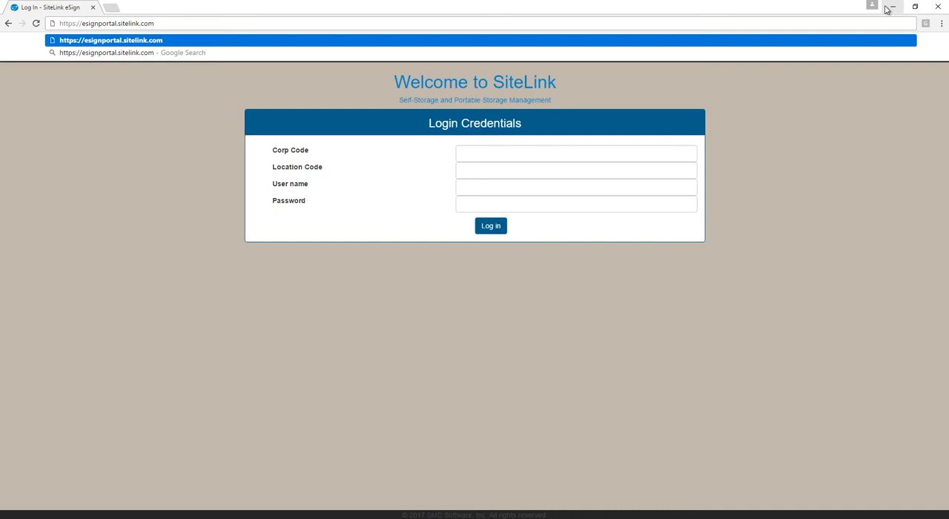
mouse_move(893, 8)
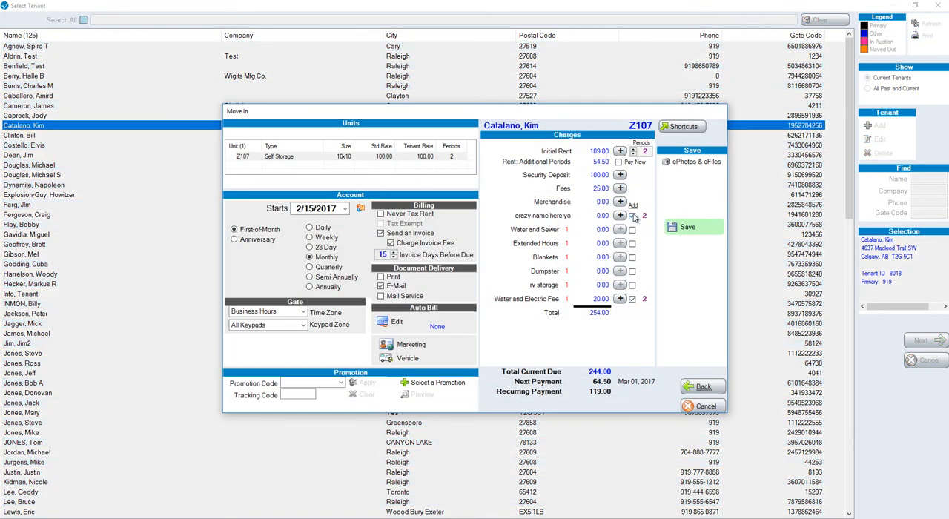
Step: Save the unit Z107 move-in and confirm committing the transaction
click(688, 227)
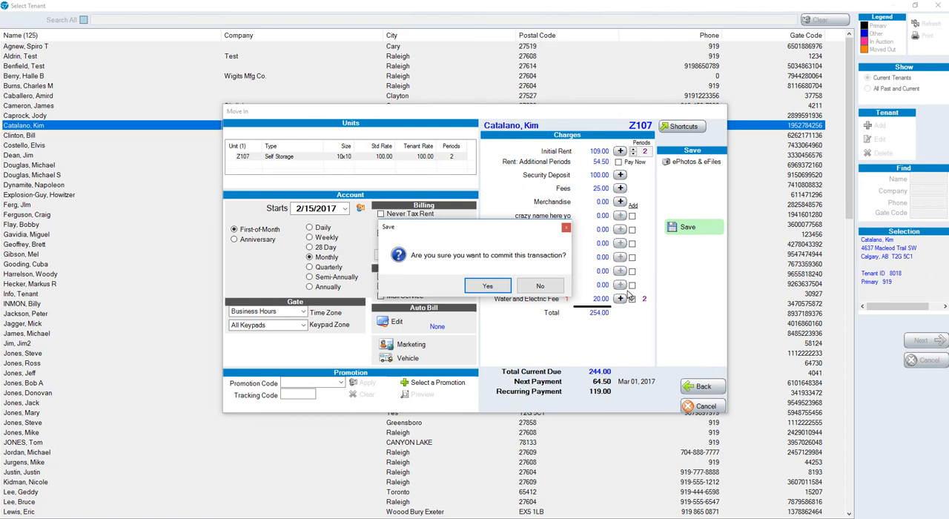
click(487, 286)
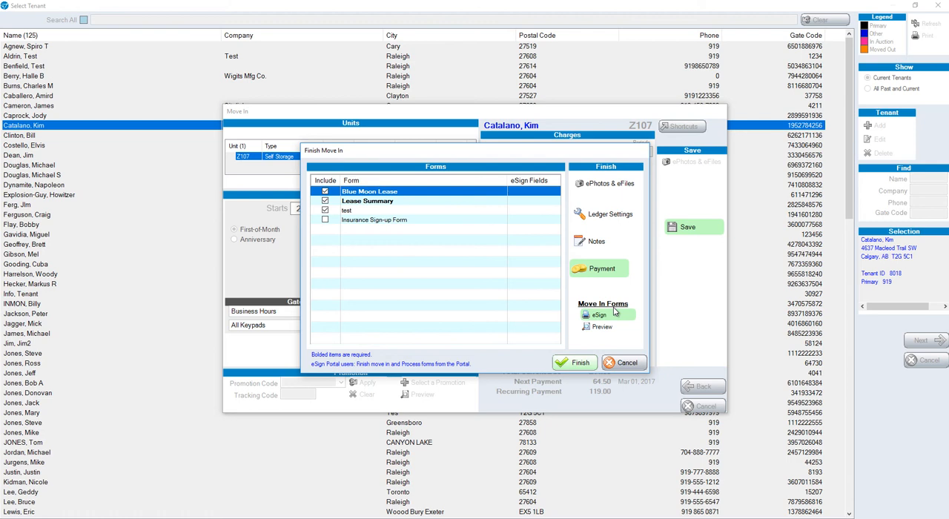
mouse_move(573, 353)
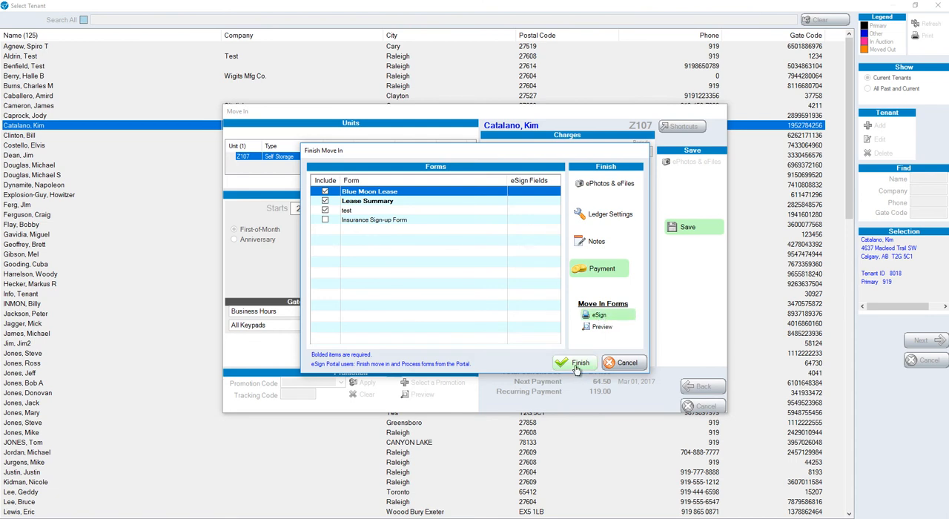
Step: Finish the unit Z107 move-in and decline taking a payment now
click(578, 364)
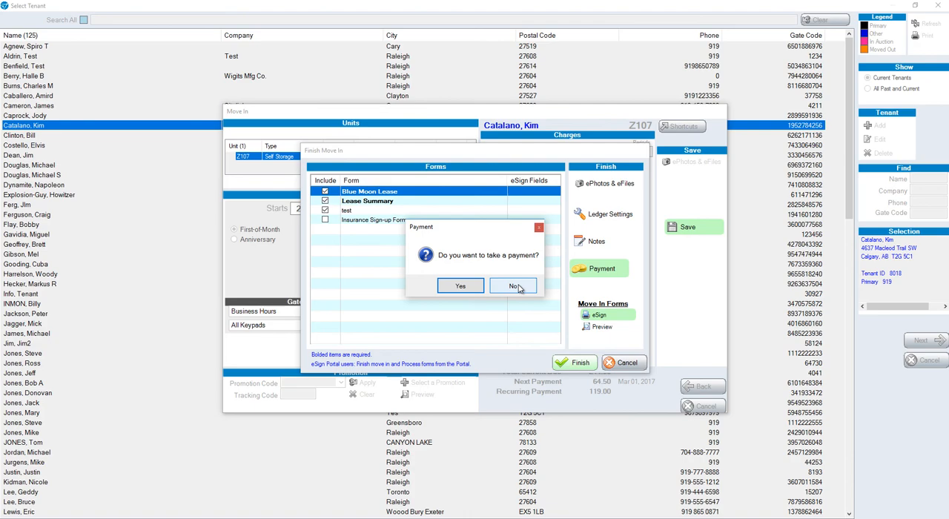
click(513, 287)
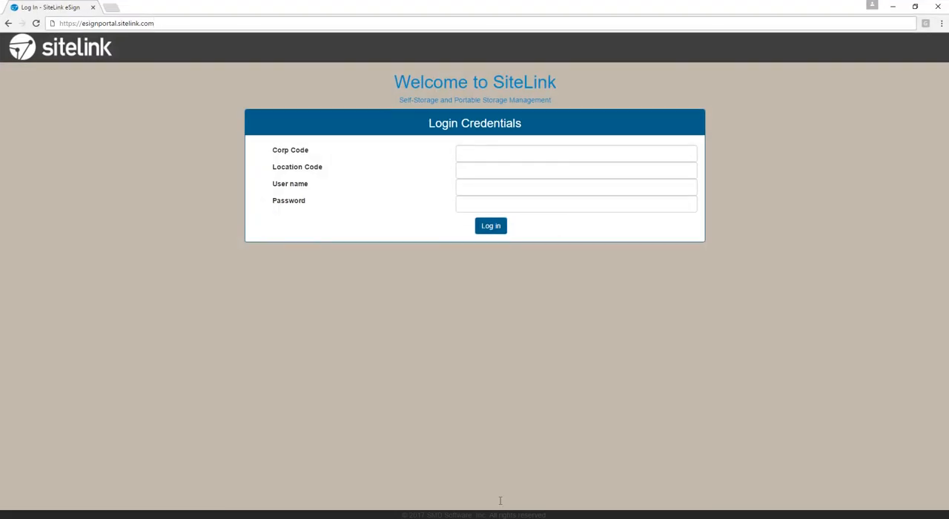
Step: Log into the eSign Portal and process the Z107 row under Recent Move Ins
text(c)
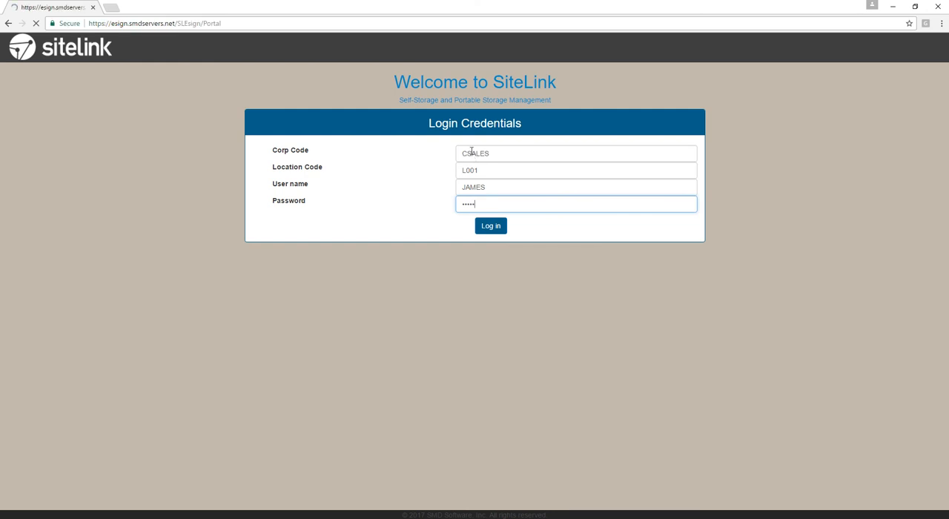
click(489, 226)
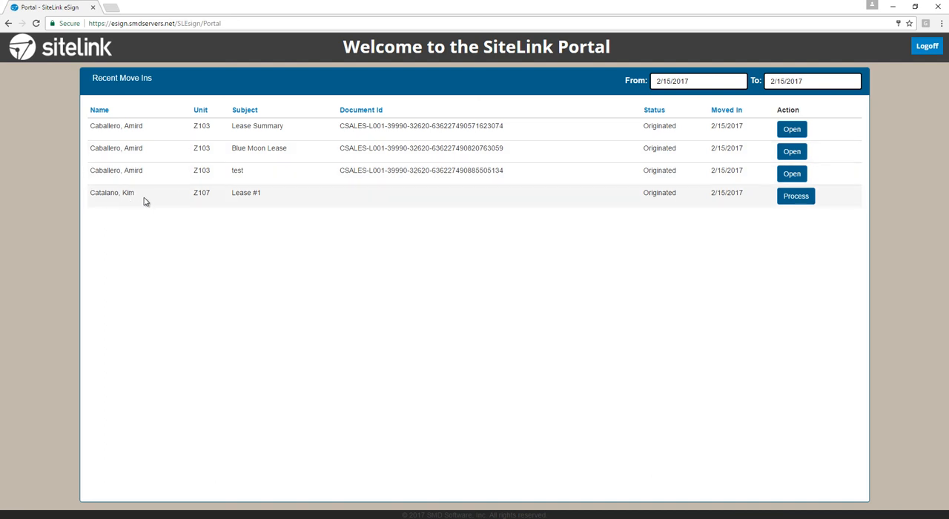
mouse_move(831, 195)
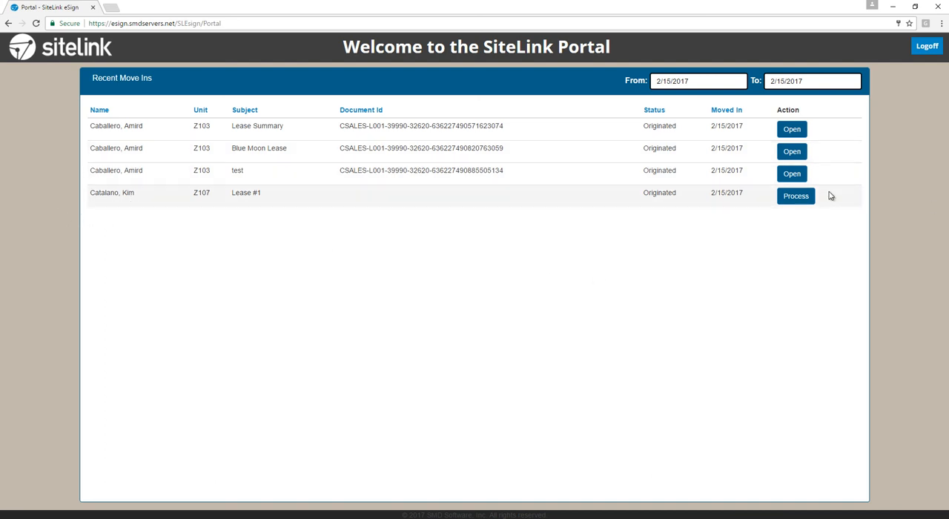
click(795, 196)
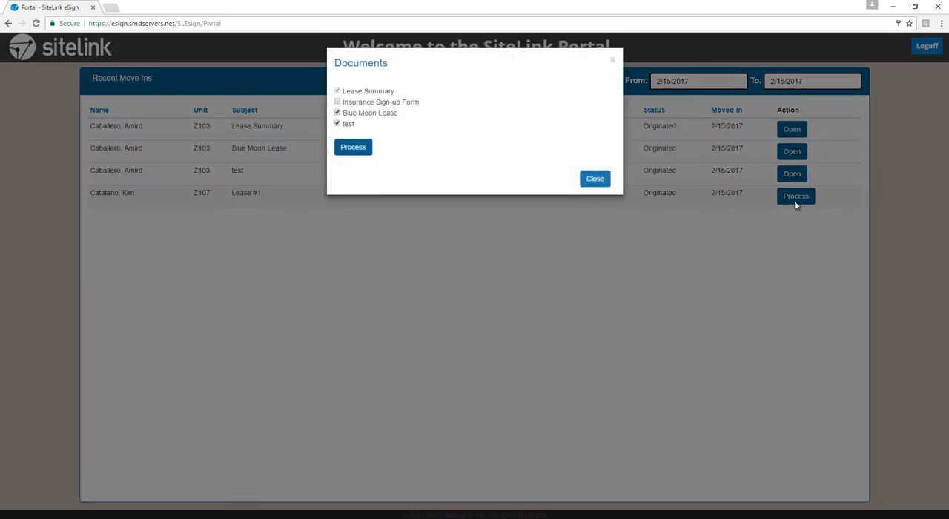